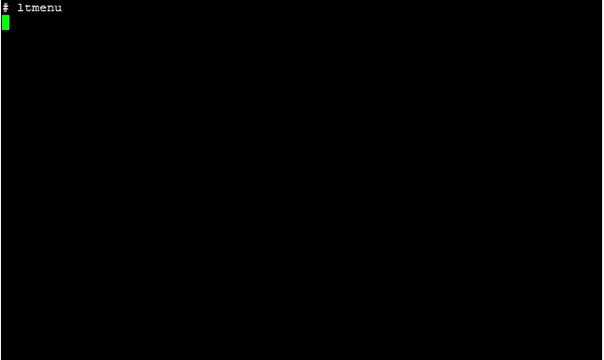
# Run ltmenu to bring up the LONE-TAR main menu
pyautogui.press('Return')
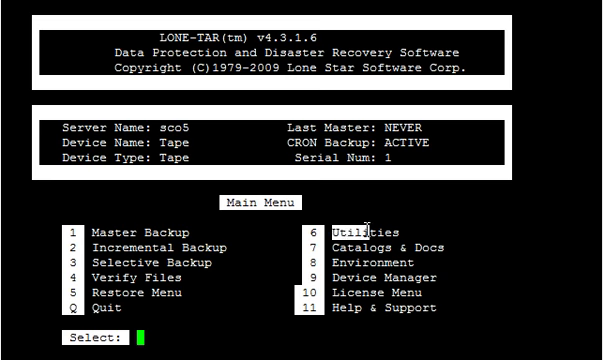
# Choose 6 (Utilities) on the way to RESCUE-RANGER's Change CD-RW record device prompt
pyautogui.write('6')
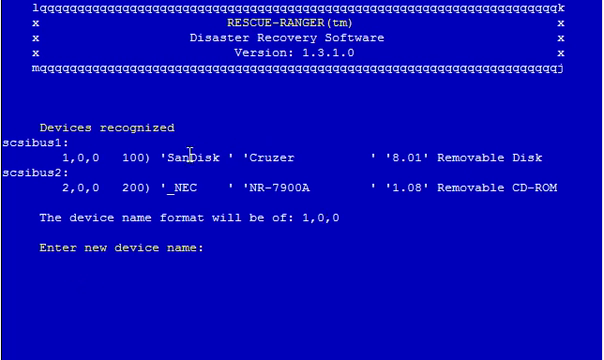
# Set the CD-RW record device to 2,0,0 and quit the Configuration Menu with Q
pyautogui.doubleClick(194, 156)
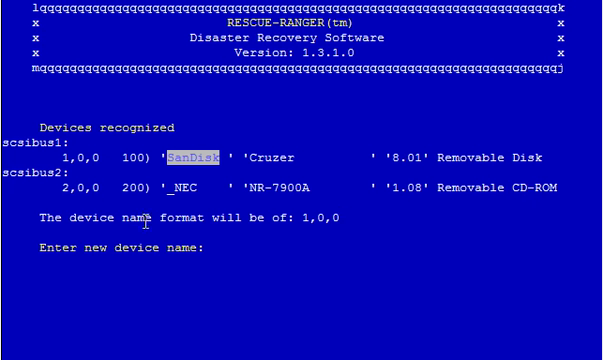
pyautogui.moveTo(62, 190)
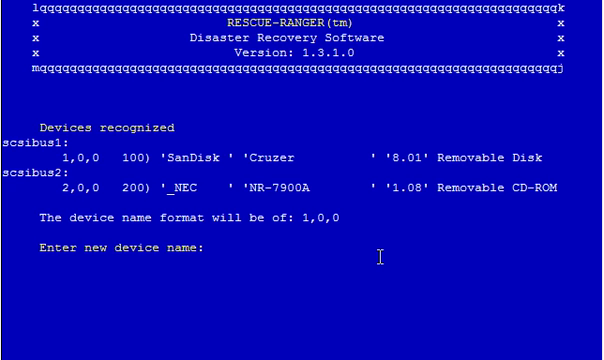
pyautogui.write('2,0,0')
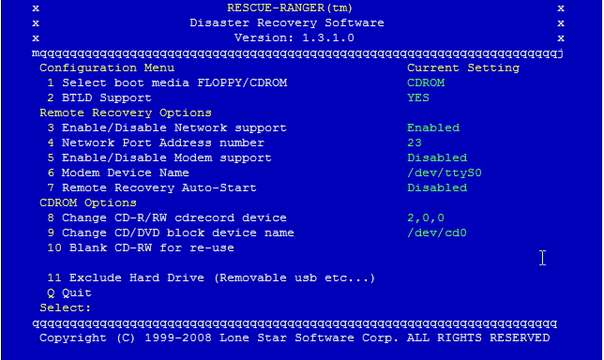
pyautogui.write('Q')
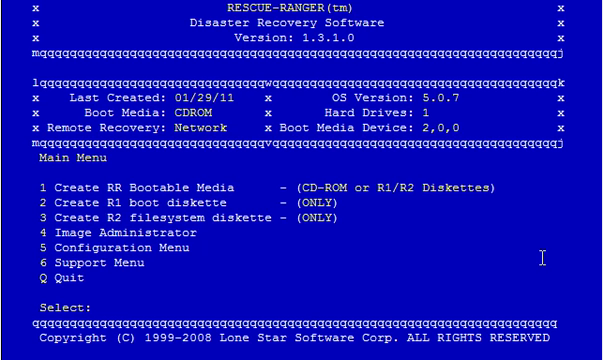
pyautogui.moveTo(54, 188)
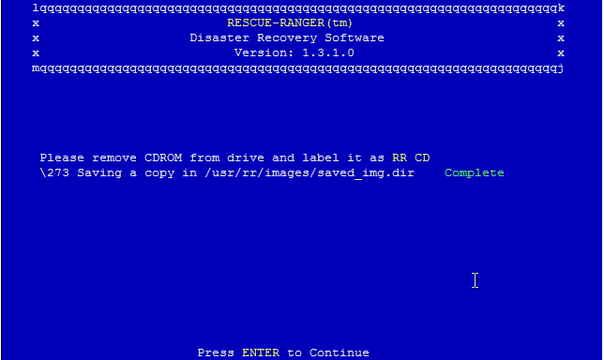
# Continue past the 'remove CDROM' completion message to the test-boot notice
pyautogui.press('Return')
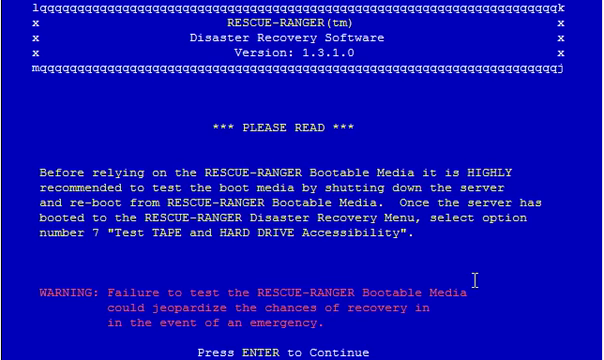